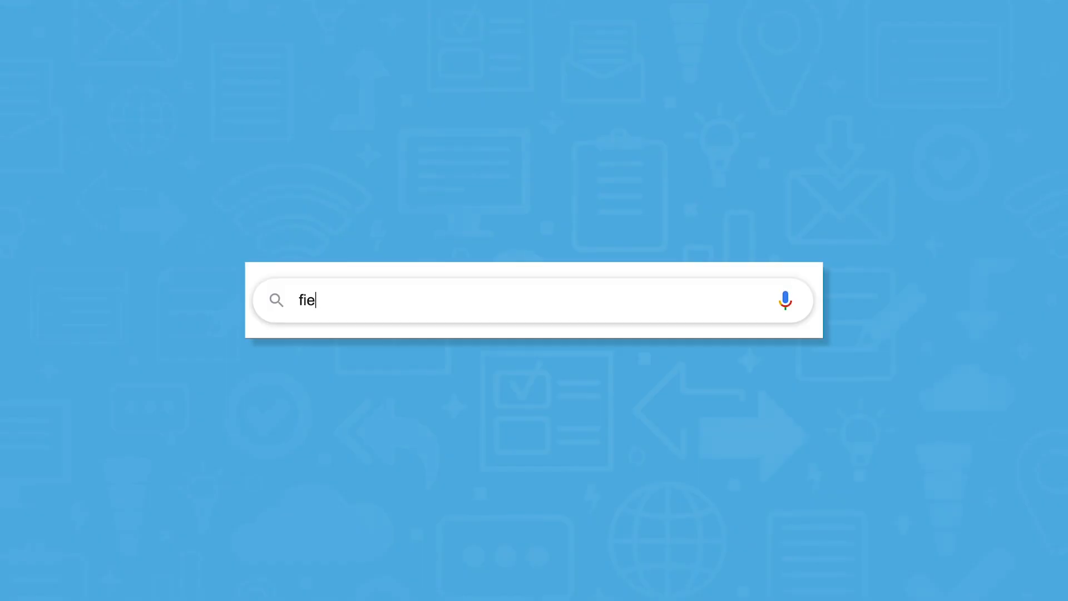
Step: Search 'field service management' and pick a team-size option to start the questionnaire
{"action": "type", "text": "ld service manageme"}
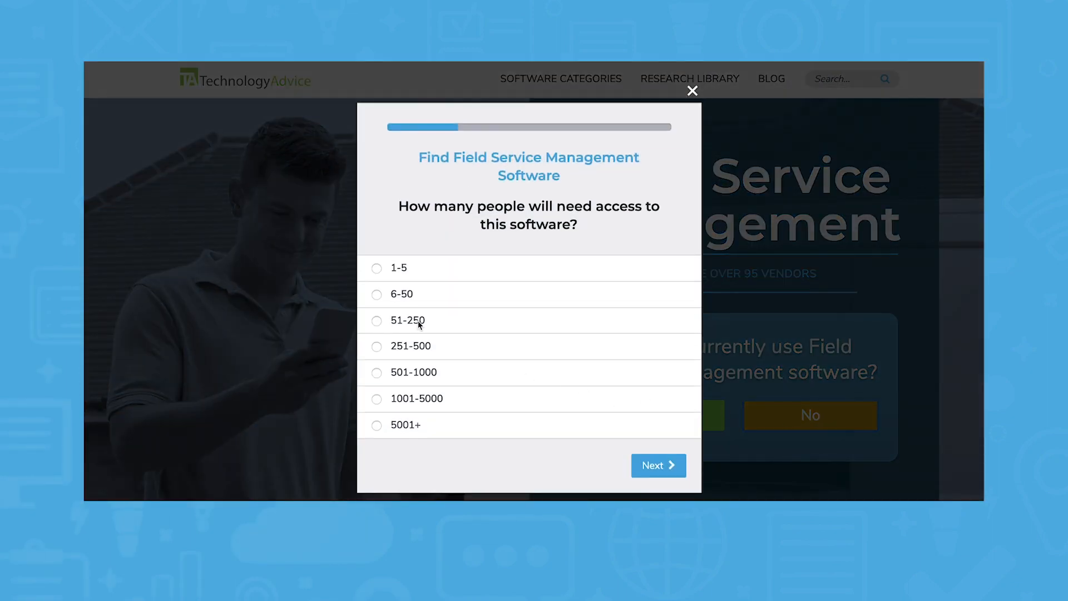
{"action": "left_click", "coordinate": [656, 465]}
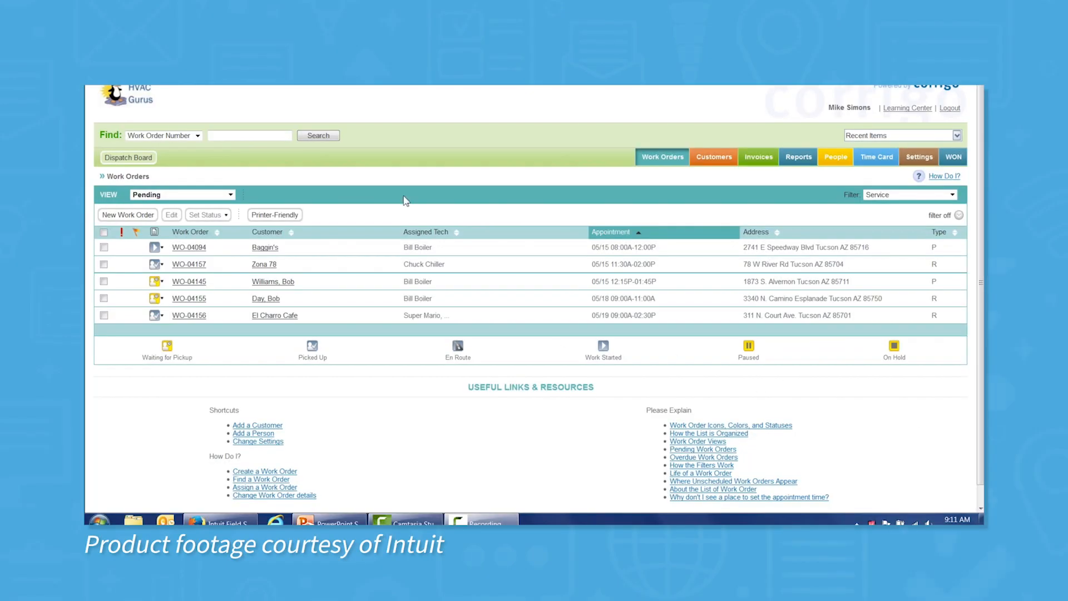
{"action": "left_click", "coordinate": [230, 194]}
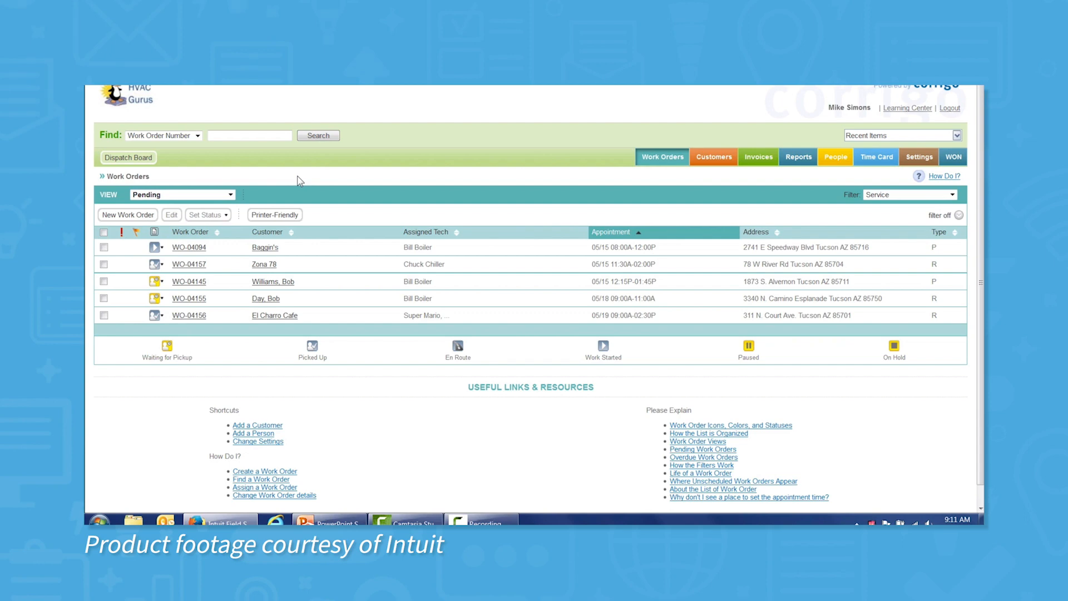
{"action": "left_click", "coordinate": [128, 157]}
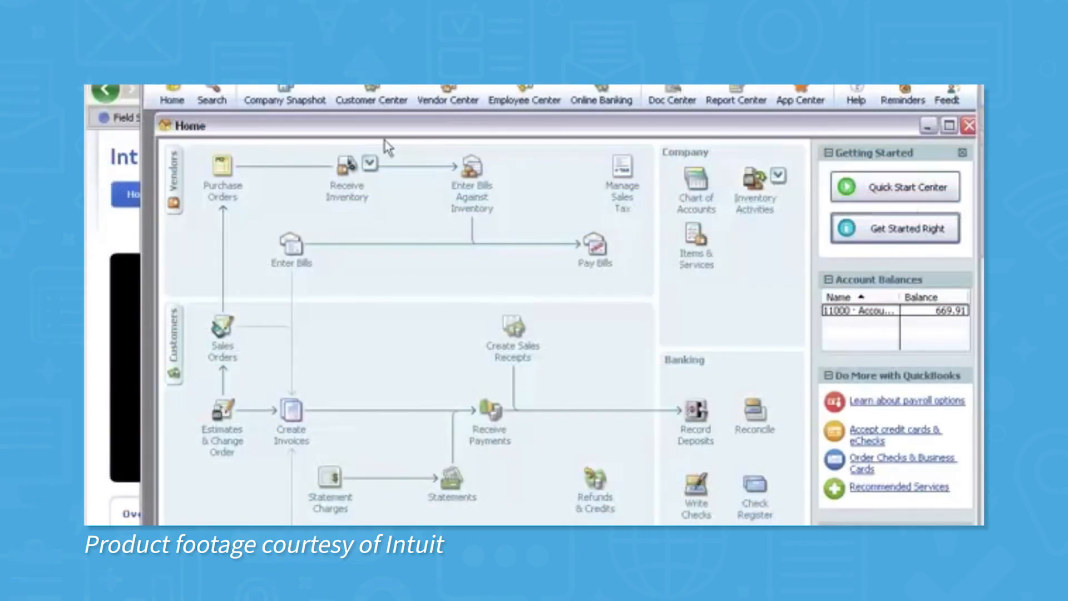
Step: Open the Lists menu and go to the Inventory Site List
{"action": "left_click", "coordinate": [246, 85]}
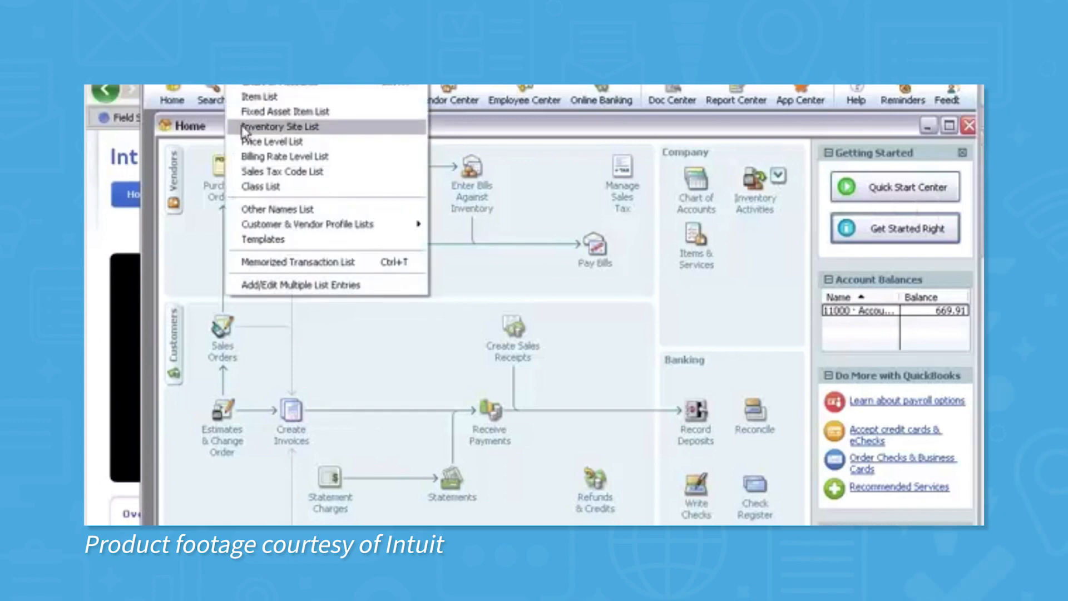
{"action": "left_click", "coordinate": [279, 127]}
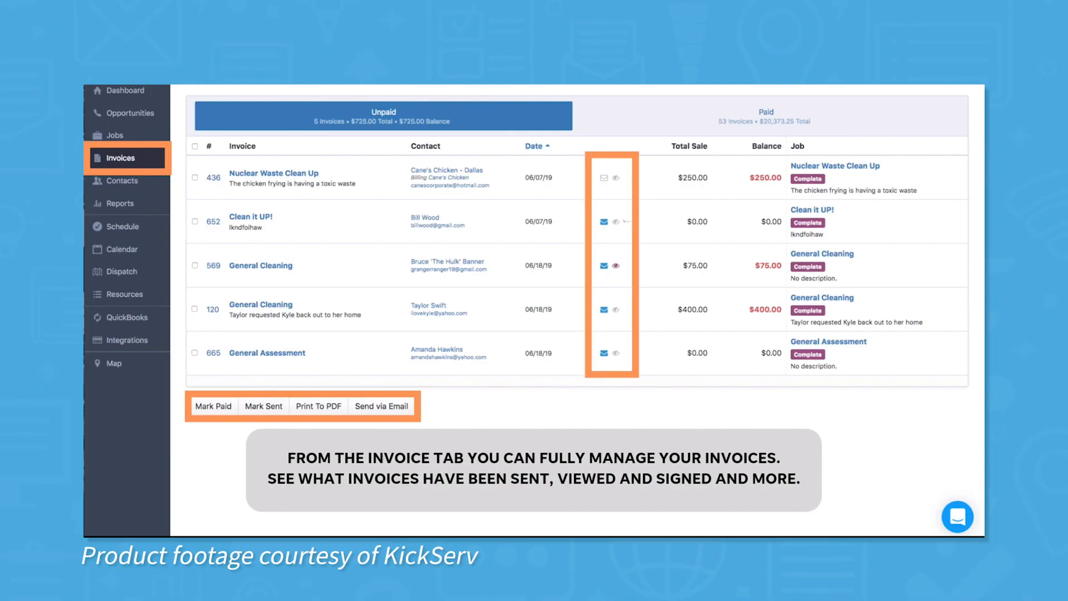
{"action": "mouse_move", "coordinate": [84, 452]}
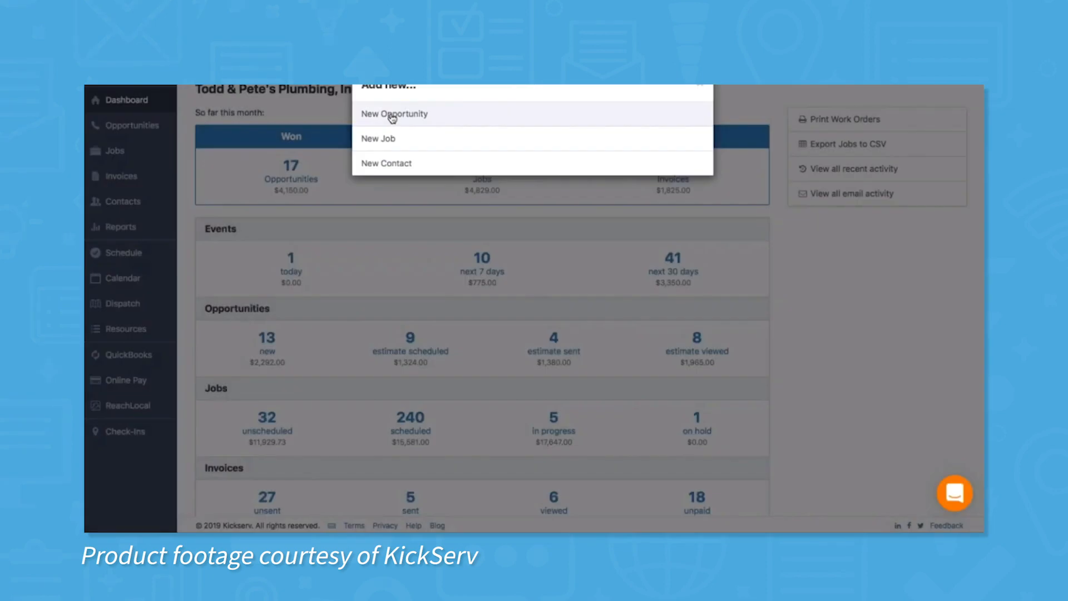
Step: Choose New Opportunity from the dashboard's Add new menu
{"action": "left_click", "coordinate": [393, 114]}
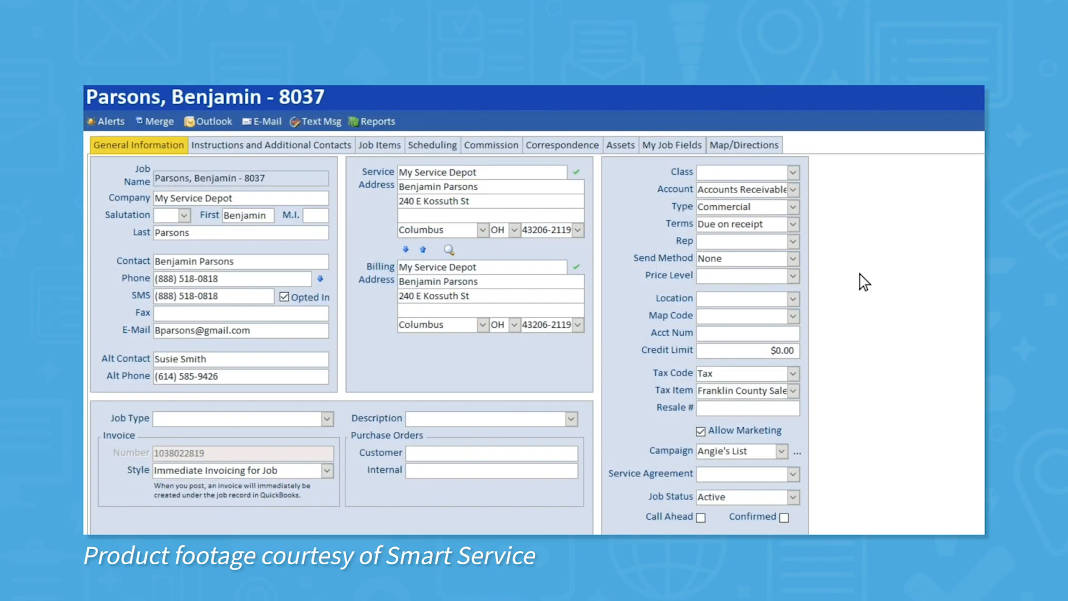
{"action": "mouse_move", "coordinate": [269, 145]}
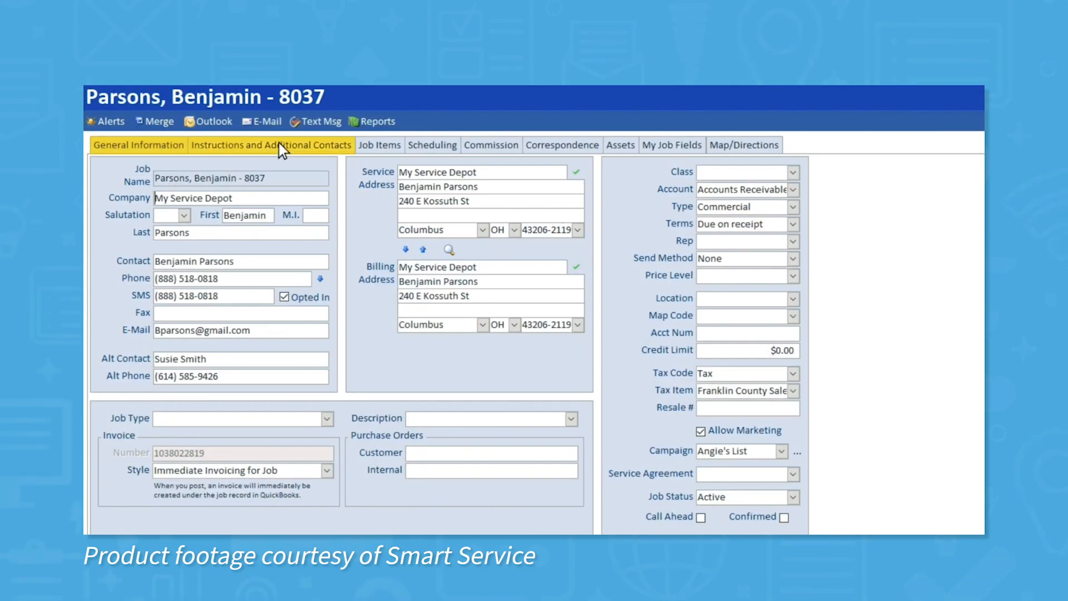
Step: Enter 'Troubleshoot rooftop unit #2' as the public job instruction
{"action": "left_click", "coordinate": [270, 145]}
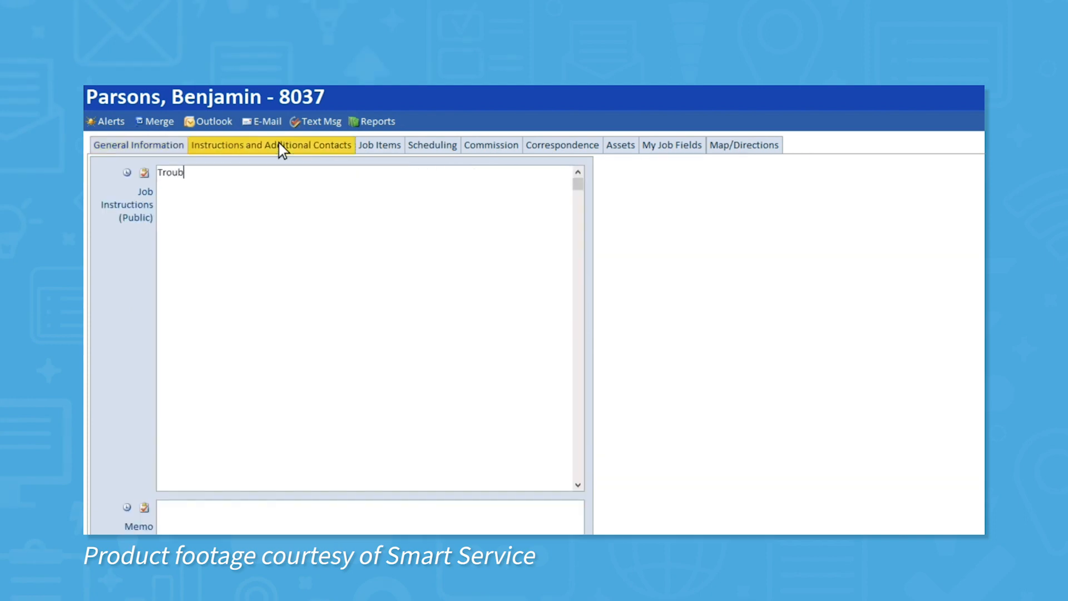
{"action": "type", "text": "leshoot rooftop unit #2"}
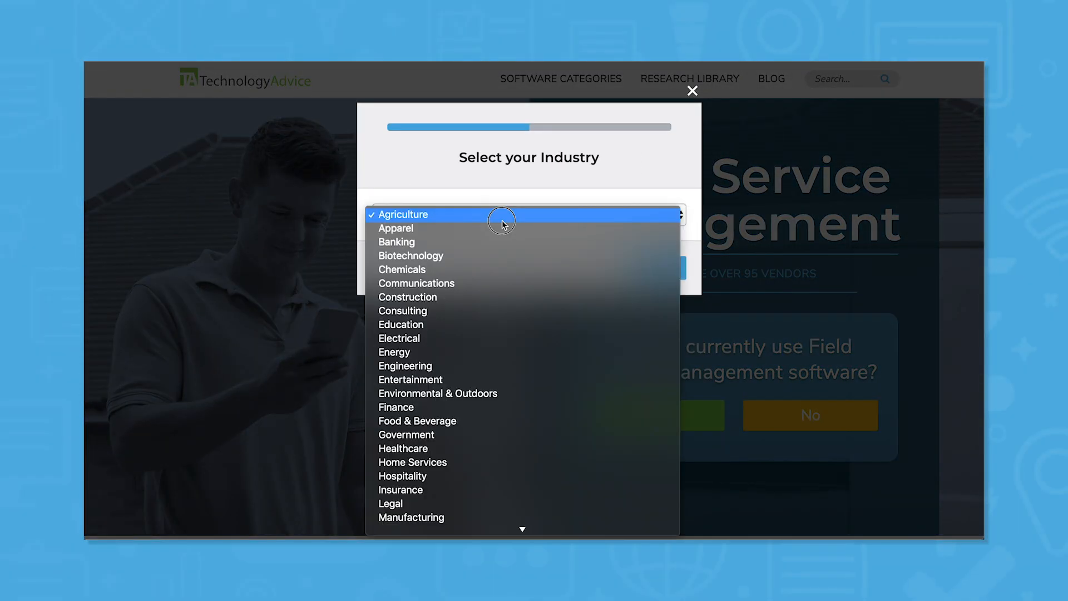
{"action": "mouse_move", "coordinate": [502, 282]}
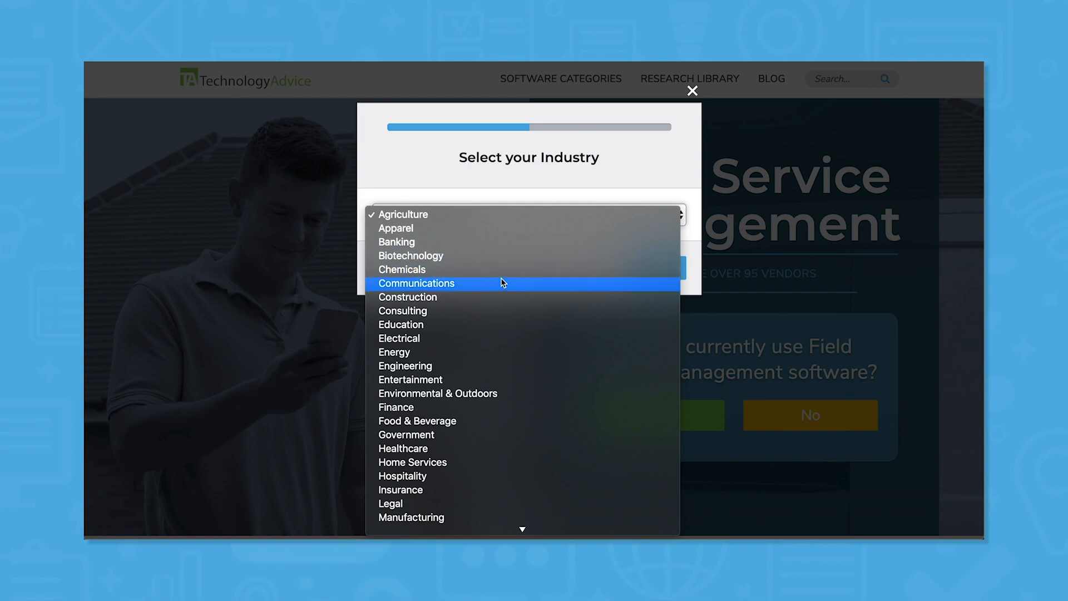
Step: Select the Communications industry and check Dispatch Management
{"action": "left_click", "coordinate": [416, 282]}
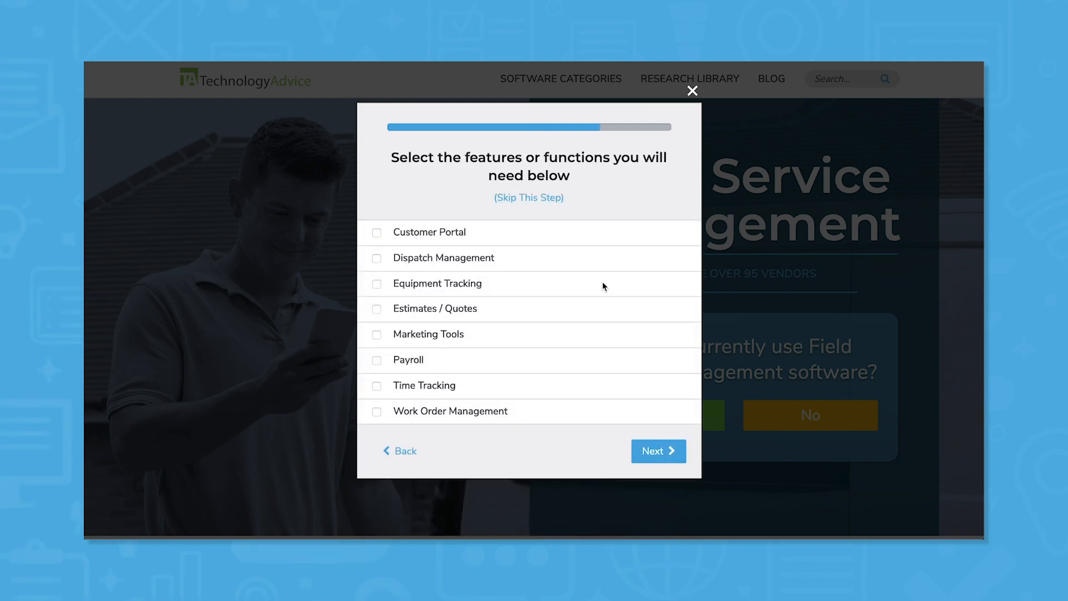
{"action": "left_click", "coordinate": [376, 258]}
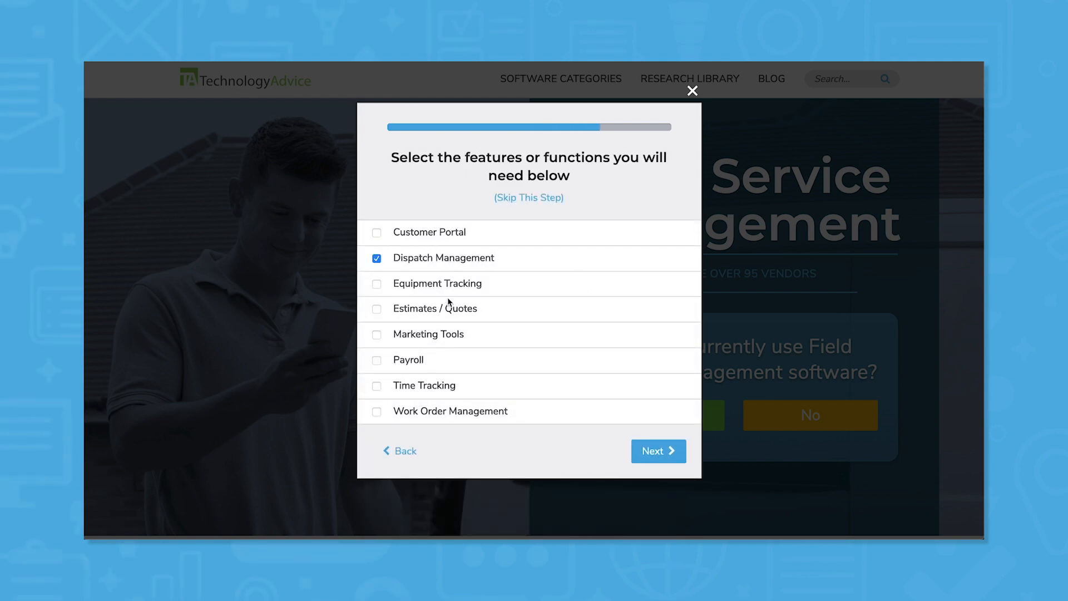